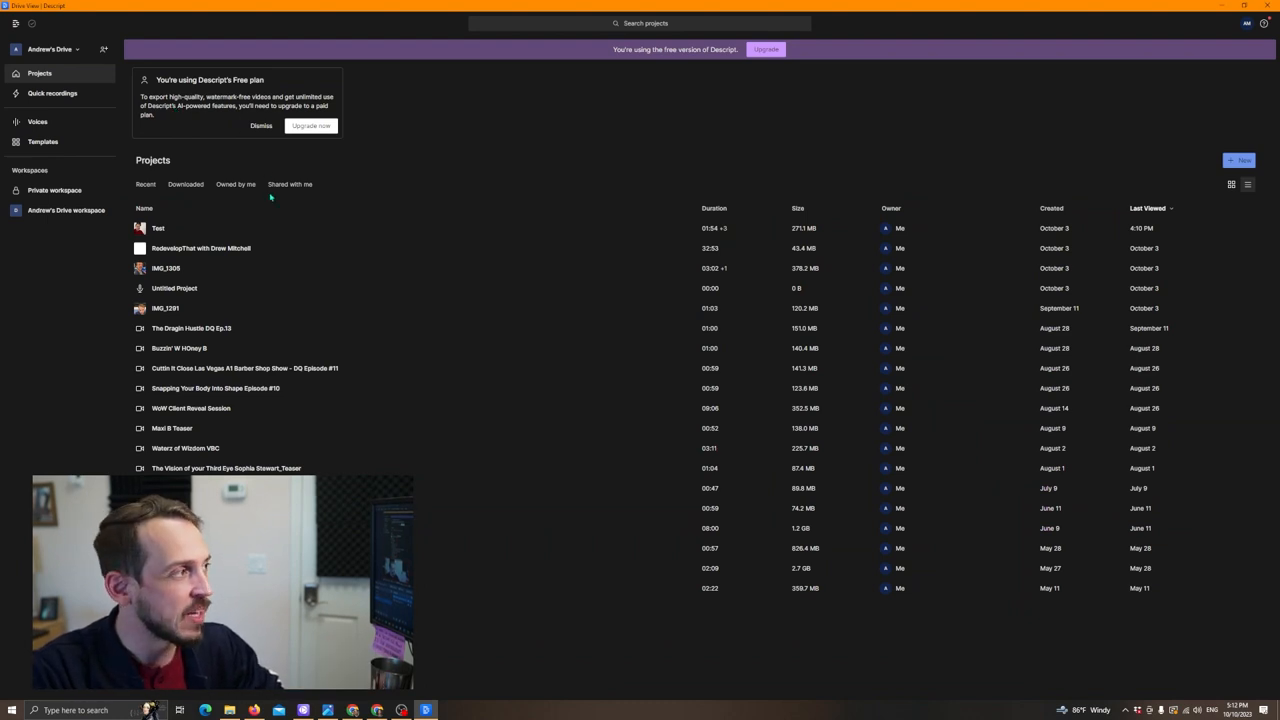
pyautogui.moveTo(190, 408)
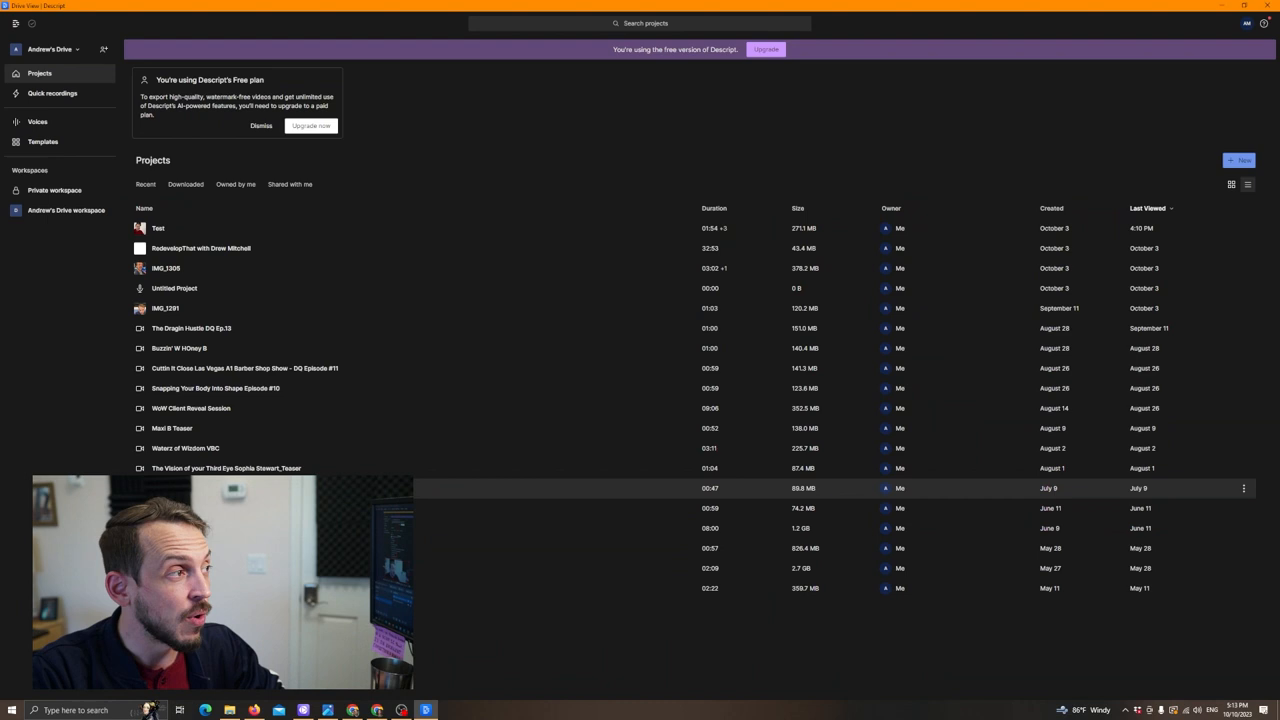
pyautogui.moveTo(378, 268)
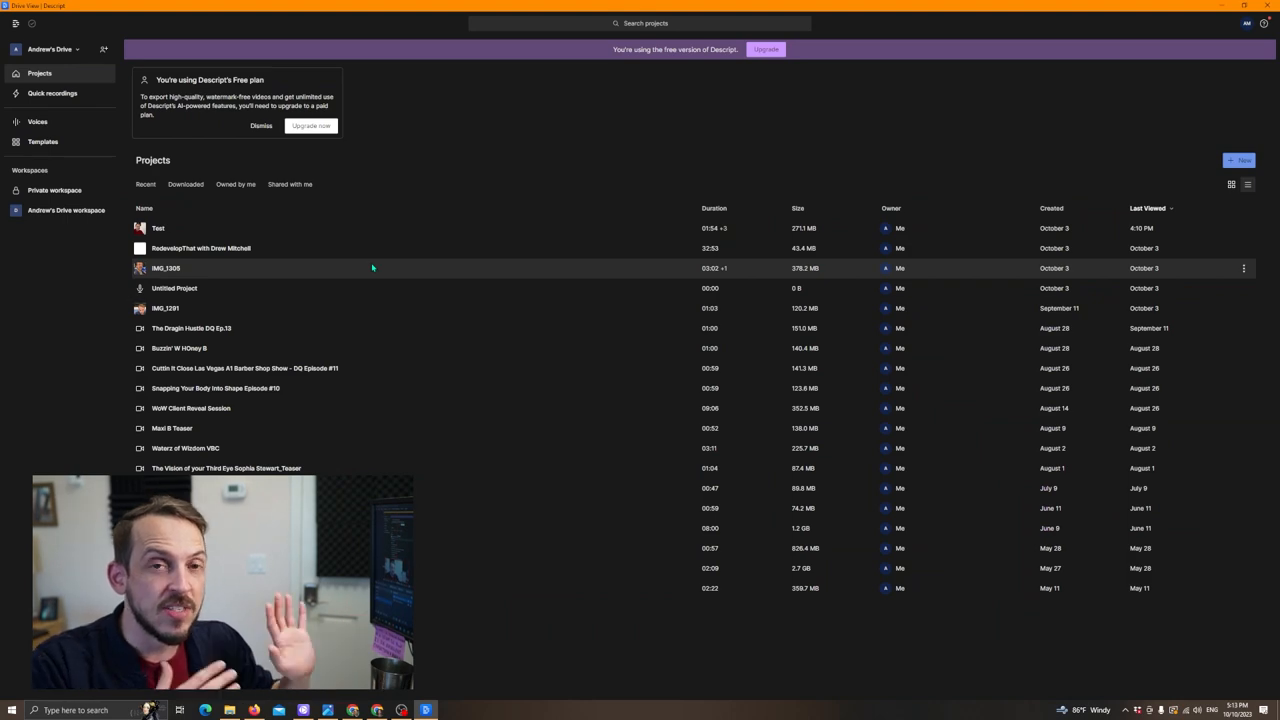
# Open the 'Test' project from the Projects list in the editor.
pyautogui.doubleClick(170, 228)
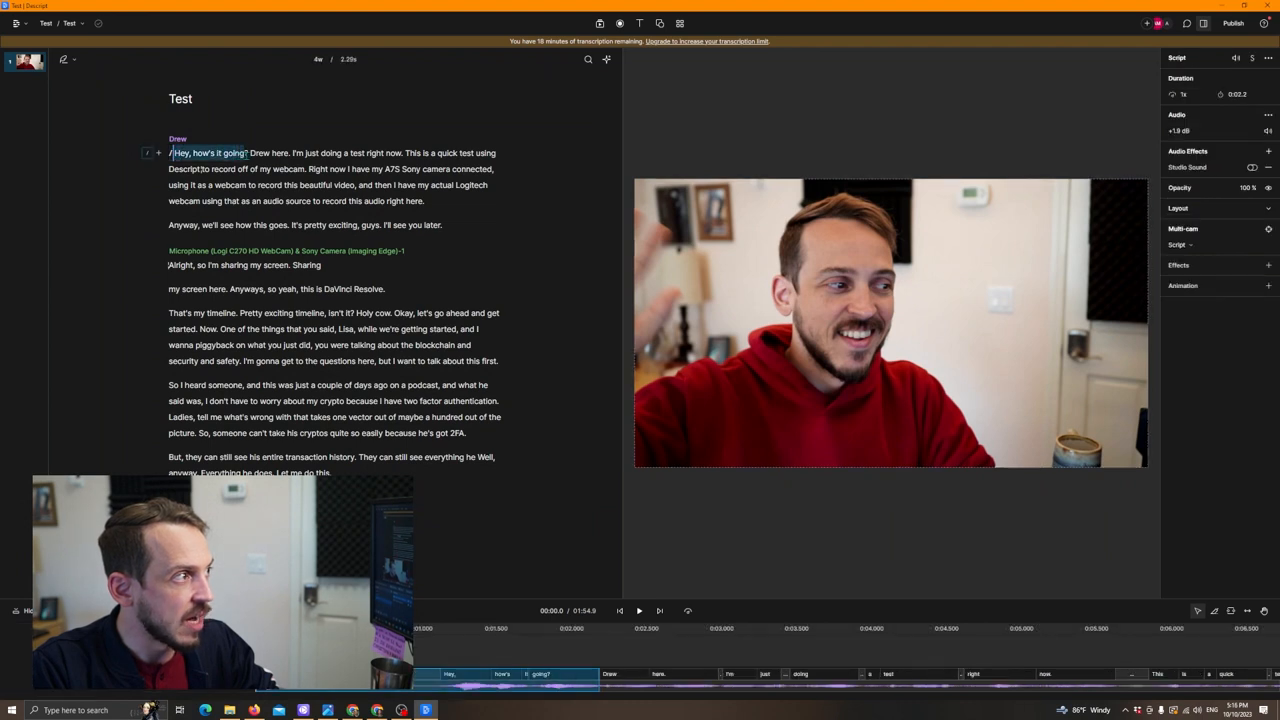
# Delete the opening line 'Hey, how's it going?' from the transcript.
pyautogui.click(208, 152)
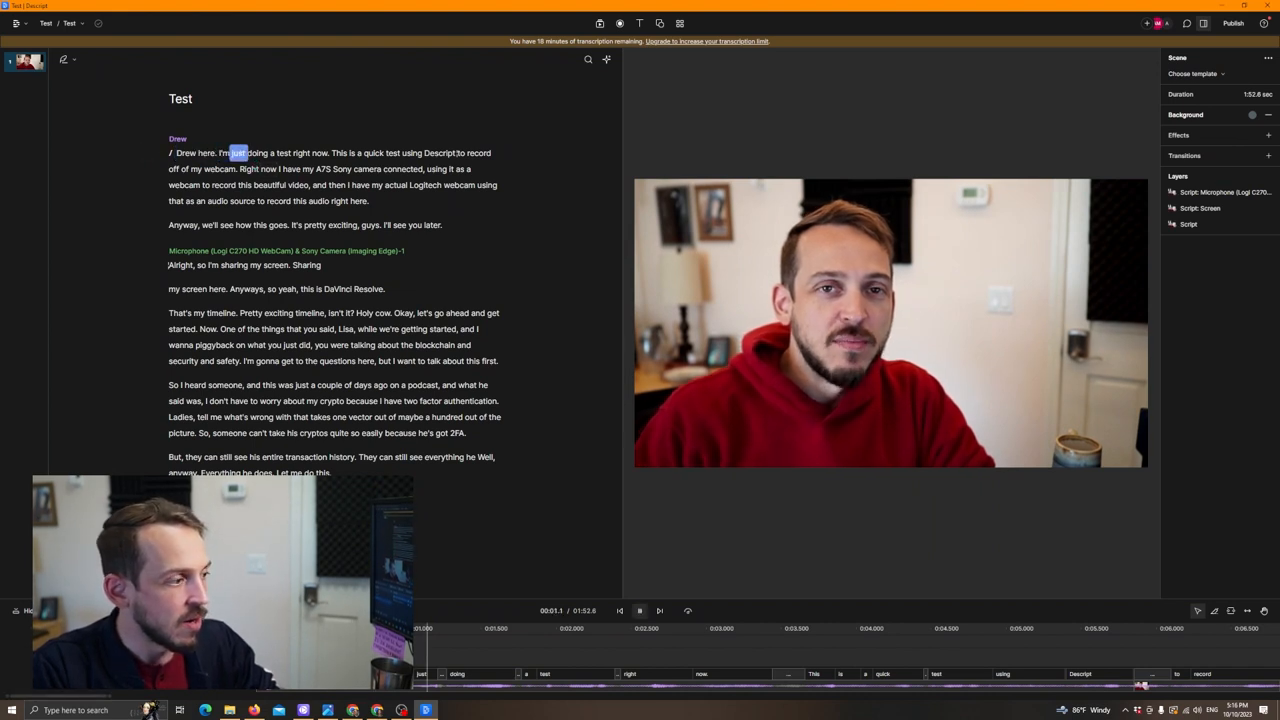
pyautogui.click(643, 611)
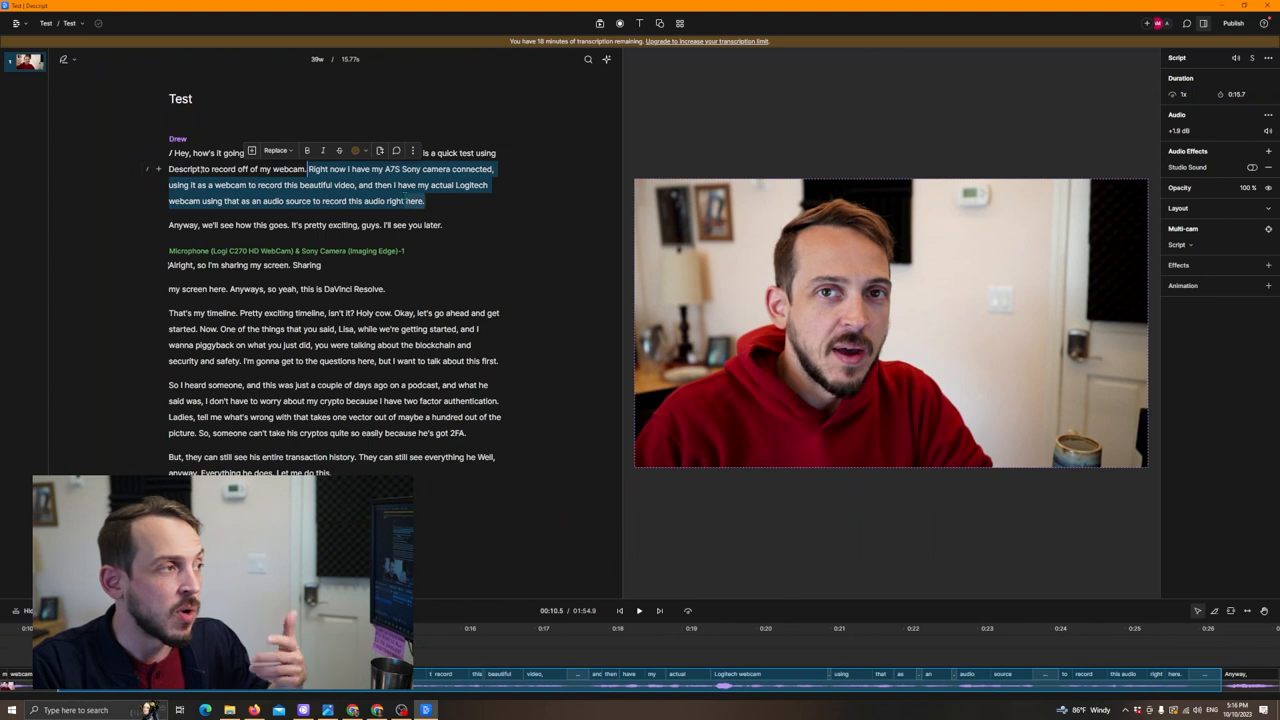
pyautogui.moveTo(378, 150)
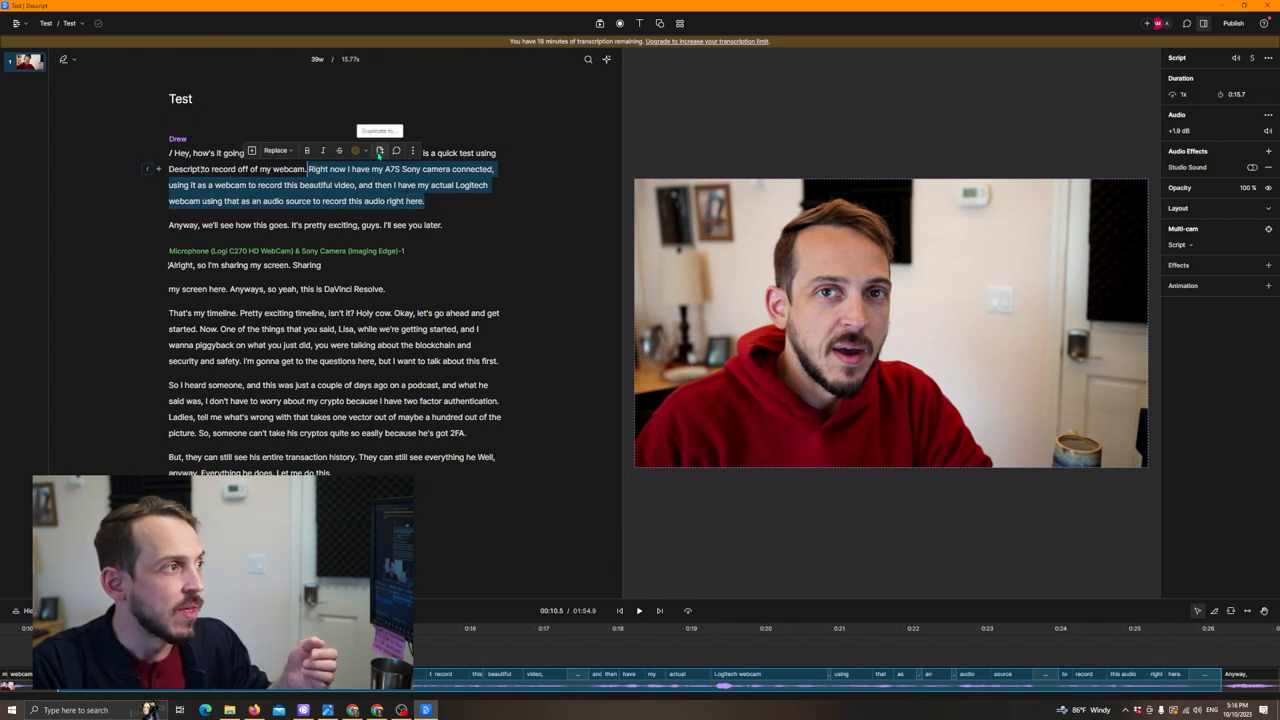
# Select the camera and webcam setup passage for 'Duplicate to...' a new composition.
pyautogui.click(379, 150)
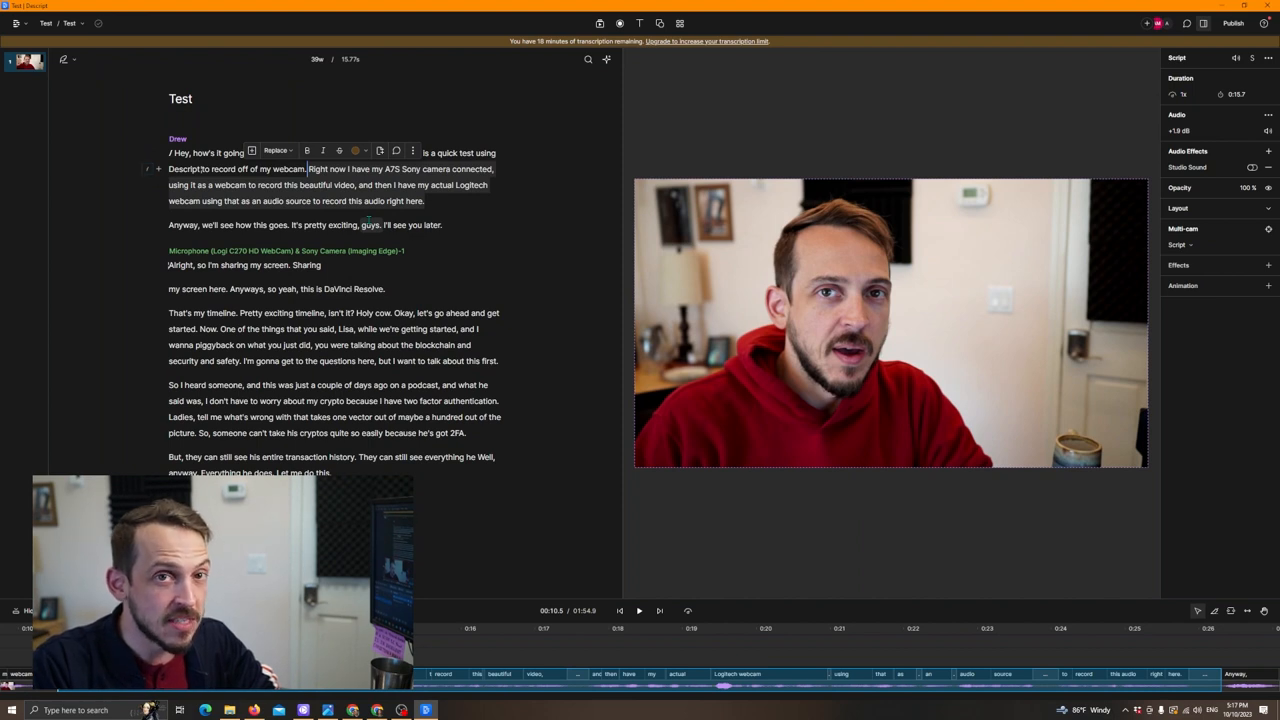
pyautogui.moveTo(307, 168); pyautogui.dragTo(423, 200)
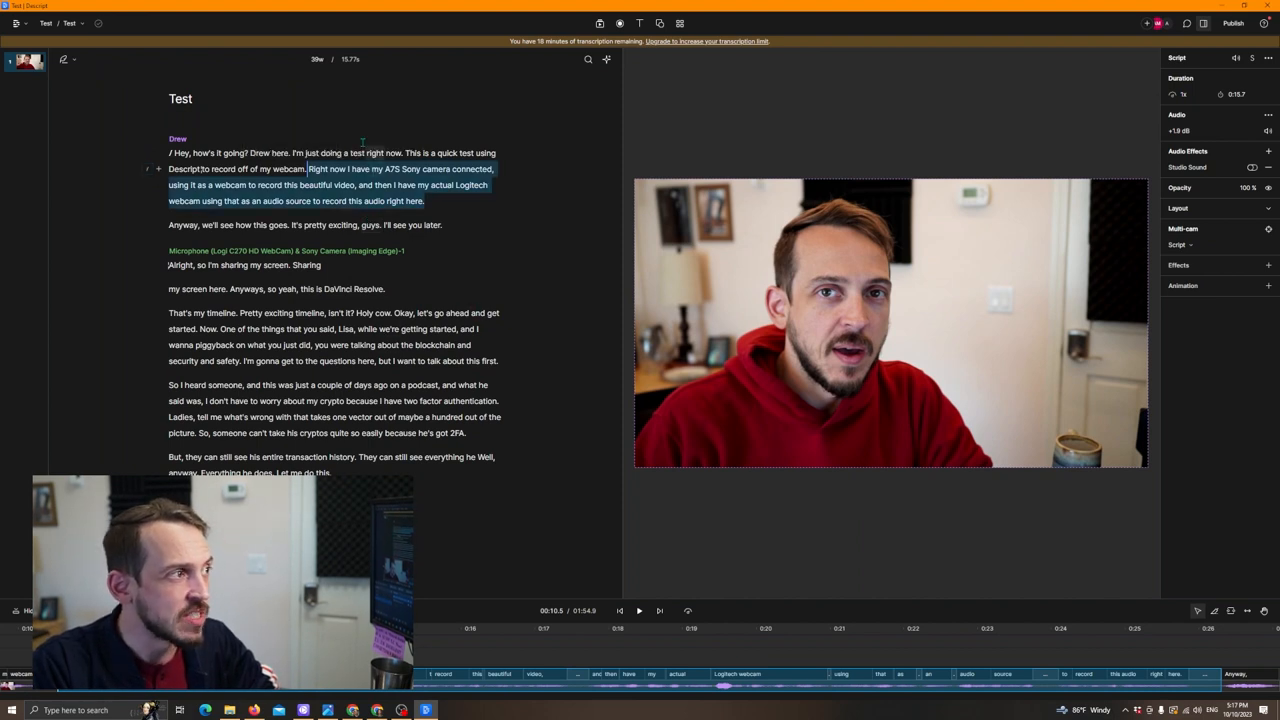